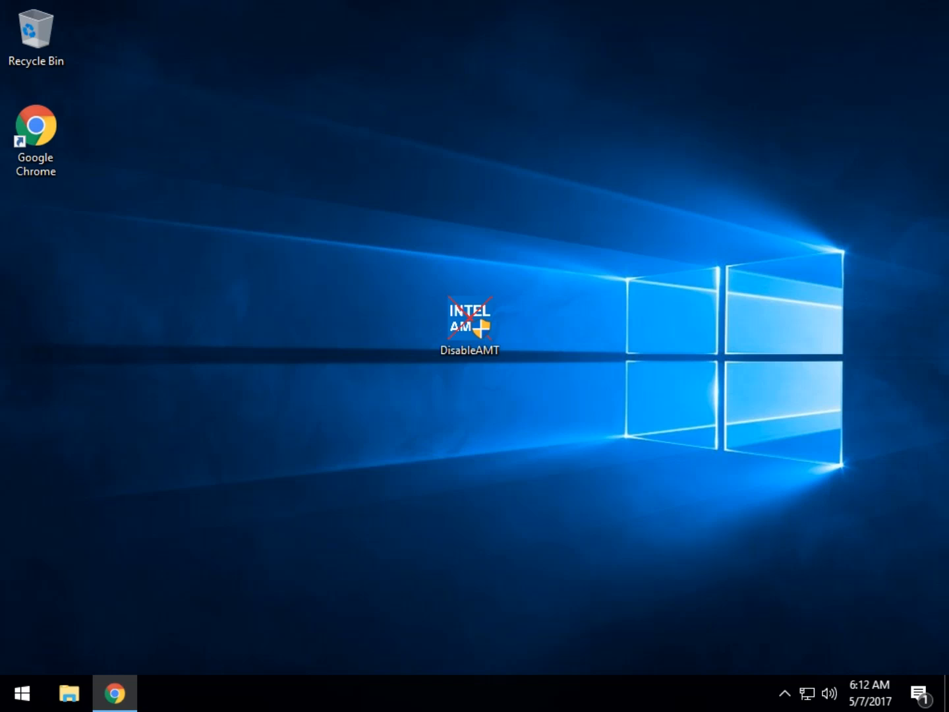
pyautogui.moveTo(403, 60)
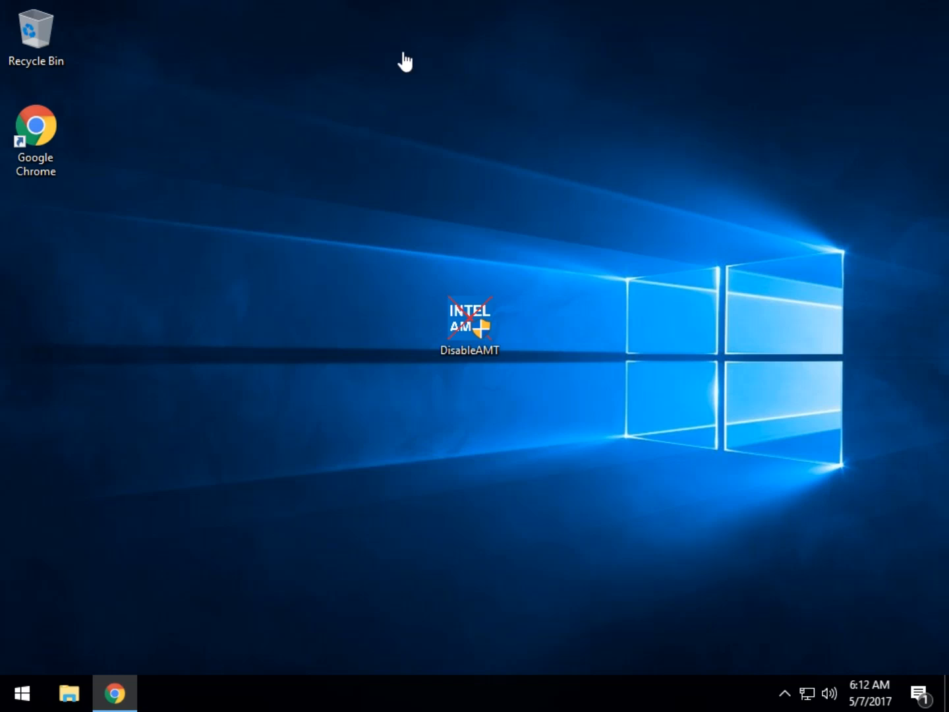
pyautogui.moveTo(495, 334)
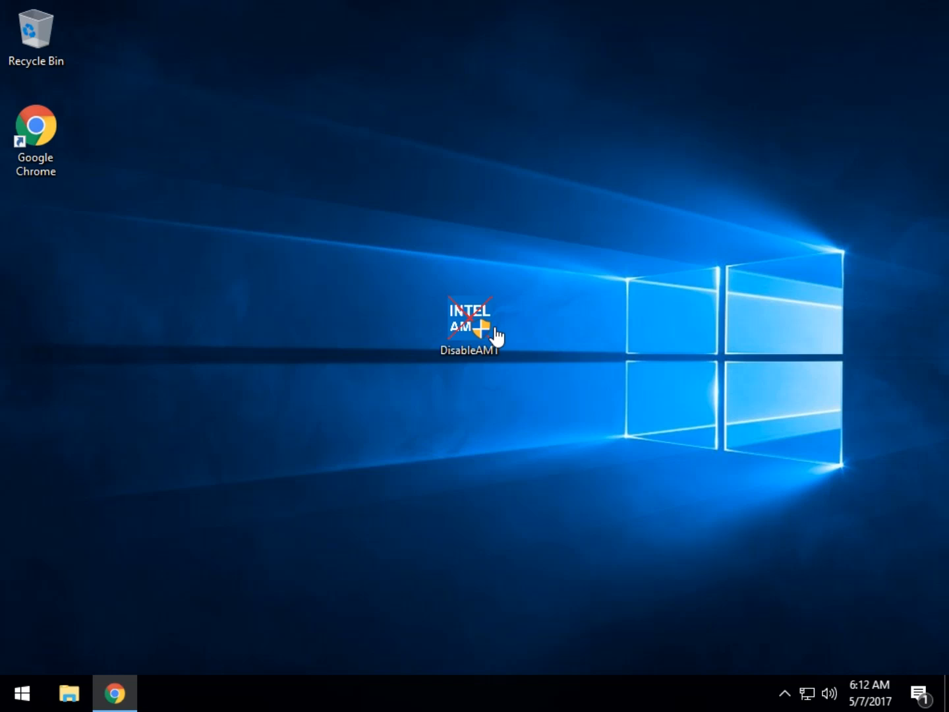
# - Run the DisableAMT script and answer Y to also disable the LMS.exe binary
pyautogui.click(470, 322)
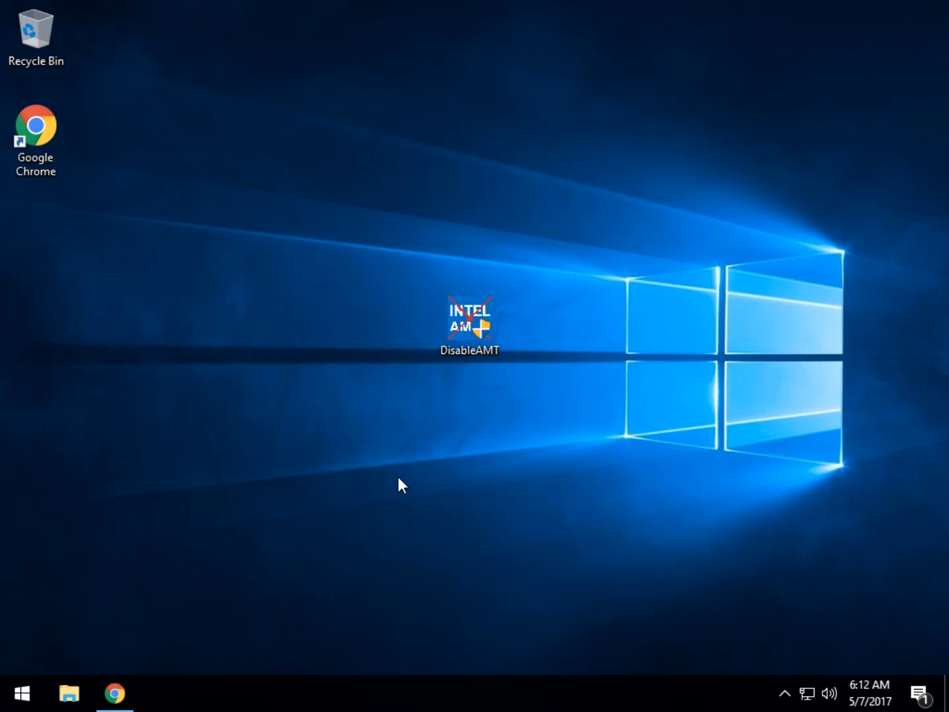
pyautogui.doubleClick(470, 322)
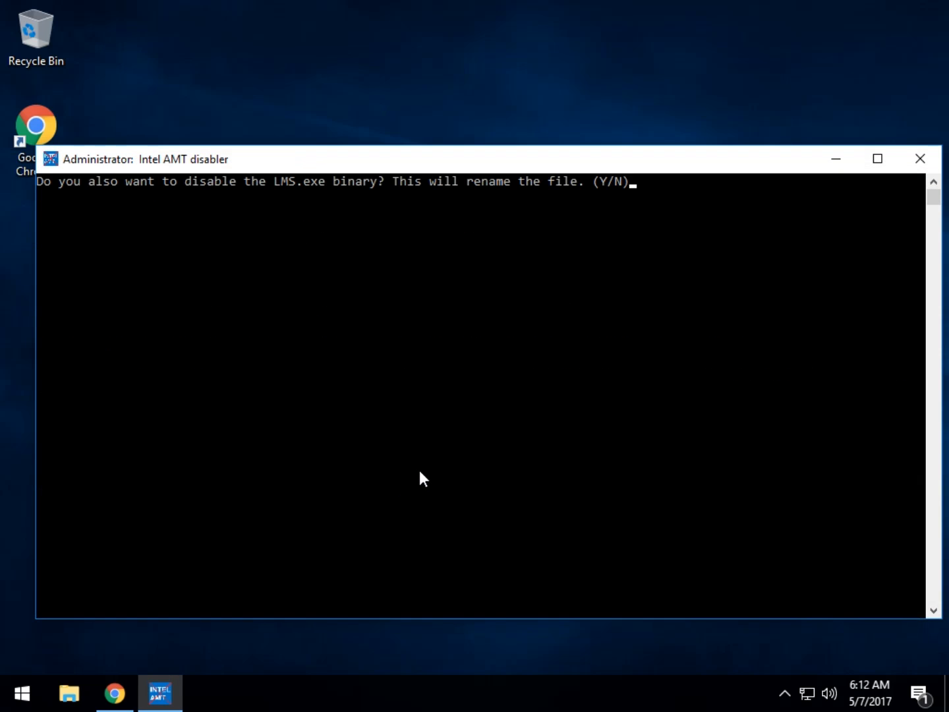
pyautogui.moveTo(330, 270)
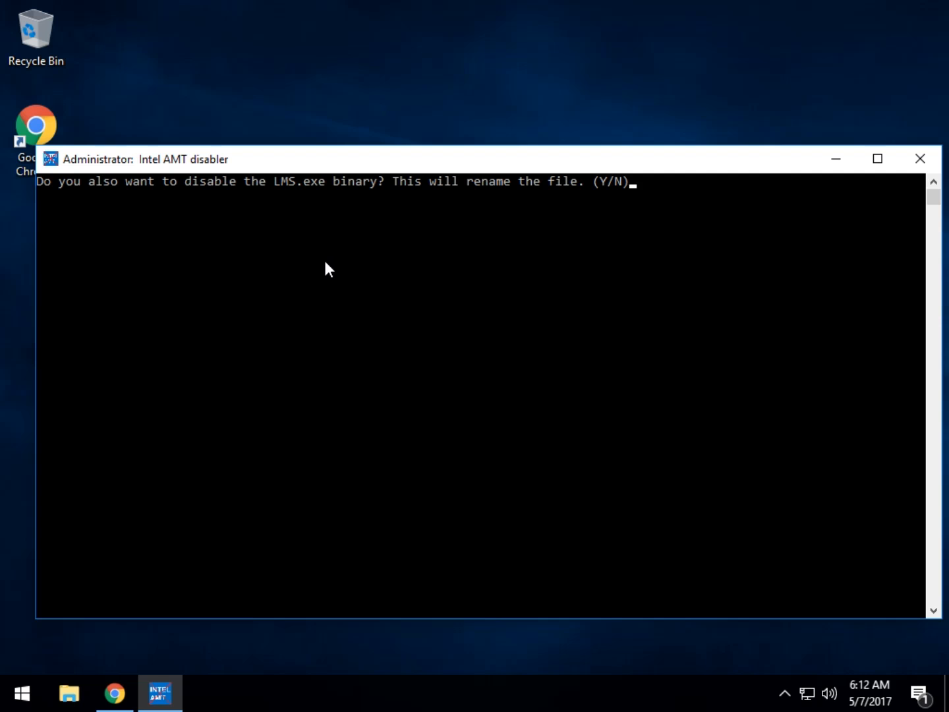
pyautogui.write('y')
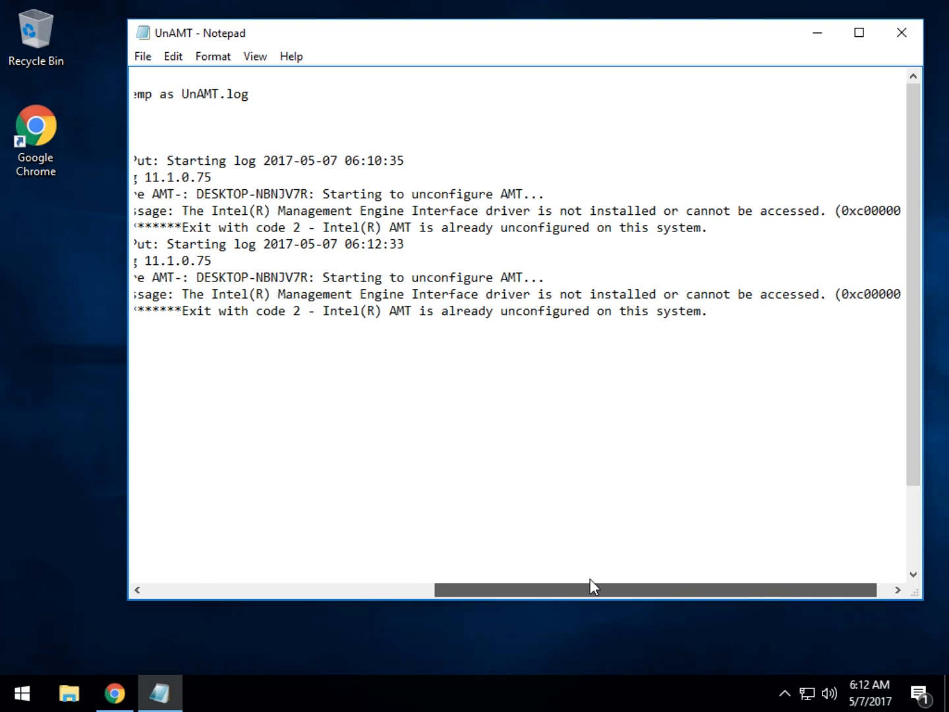
# - Read the UnAMT log to its reboot notice, then close Notepad
pyautogui.hscroll(-3)
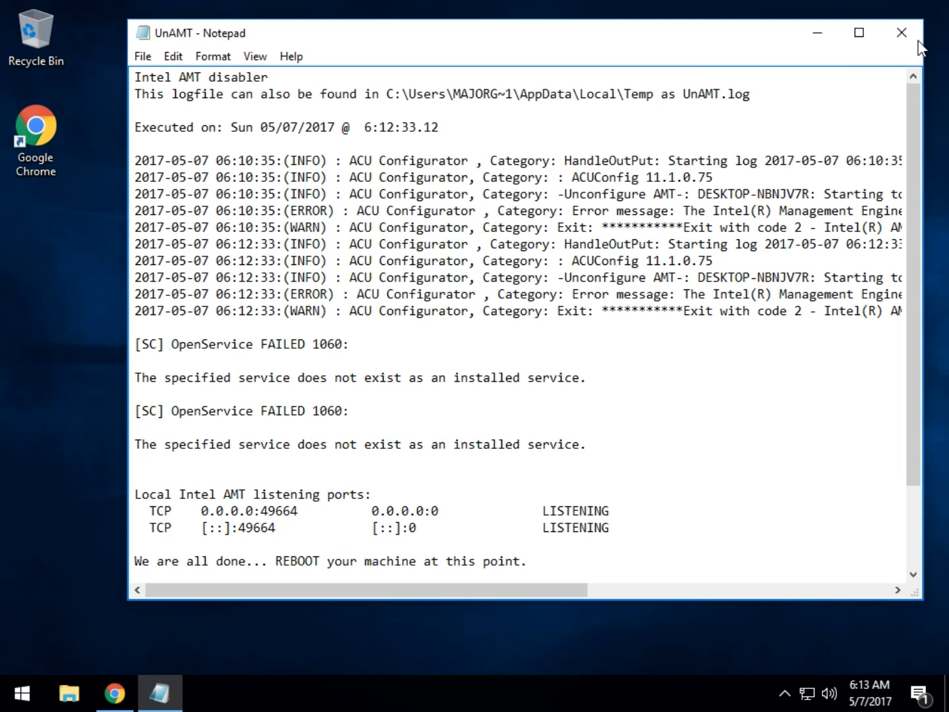
pyautogui.moveTo(833, 25)
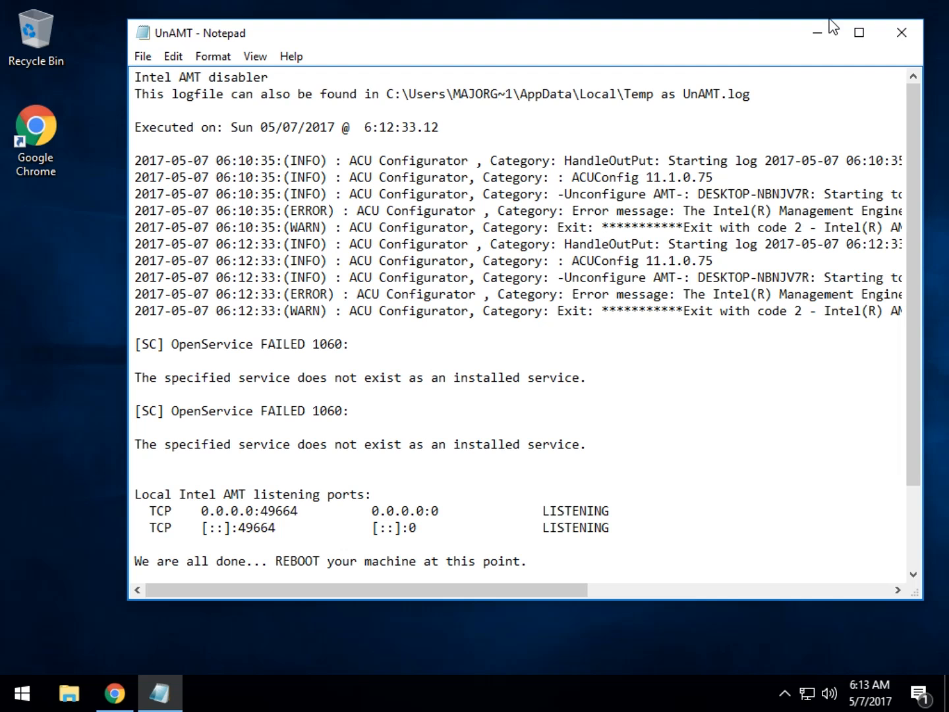
pyautogui.click(902, 32)
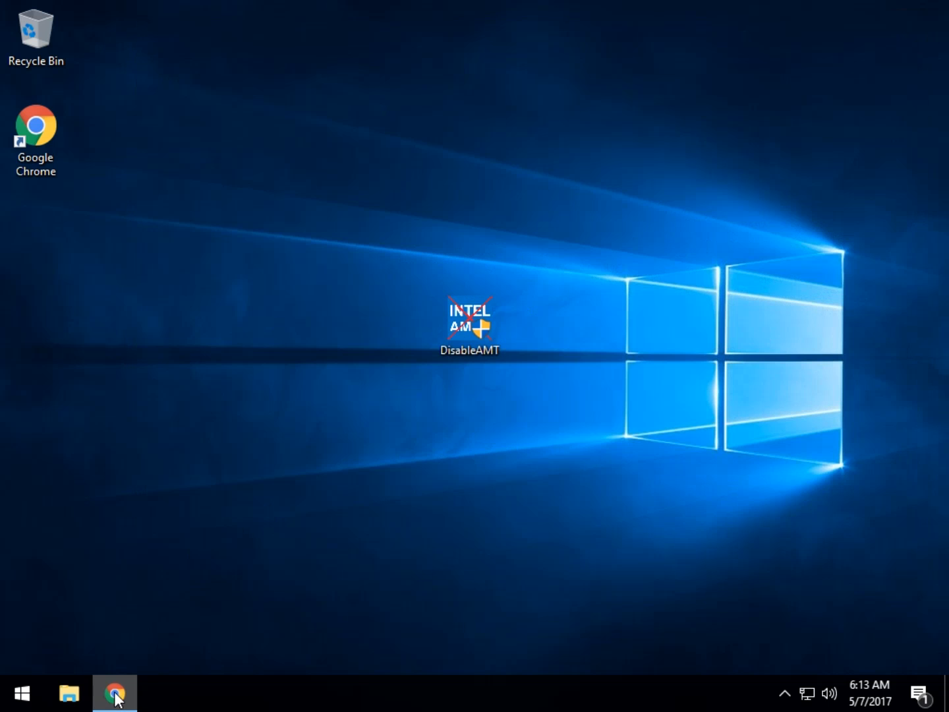
# - Bring Chrome forward and read the MajorGeeks Disable Intel AMT page down to the vulnerable-sticker images
pyautogui.click(114, 693)
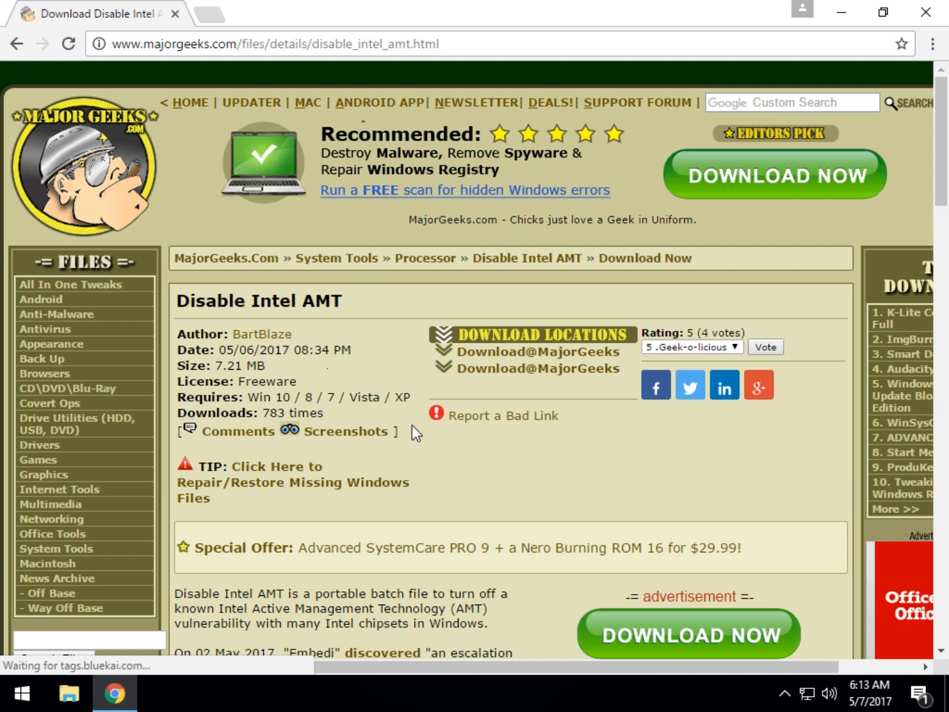
pyautogui.scroll(-3)
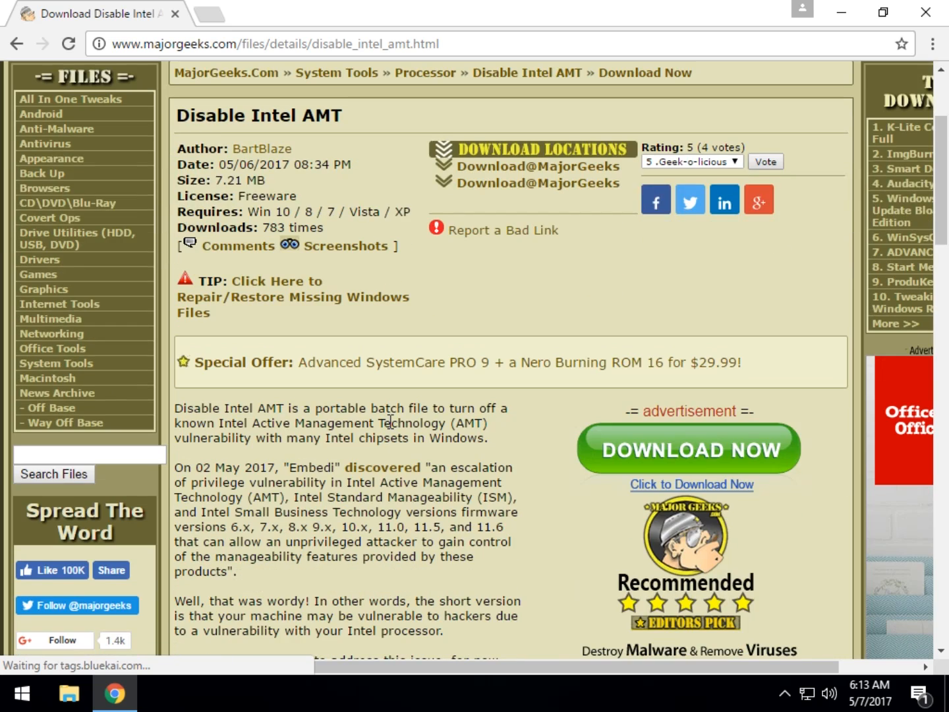
pyautogui.scroll(-3)
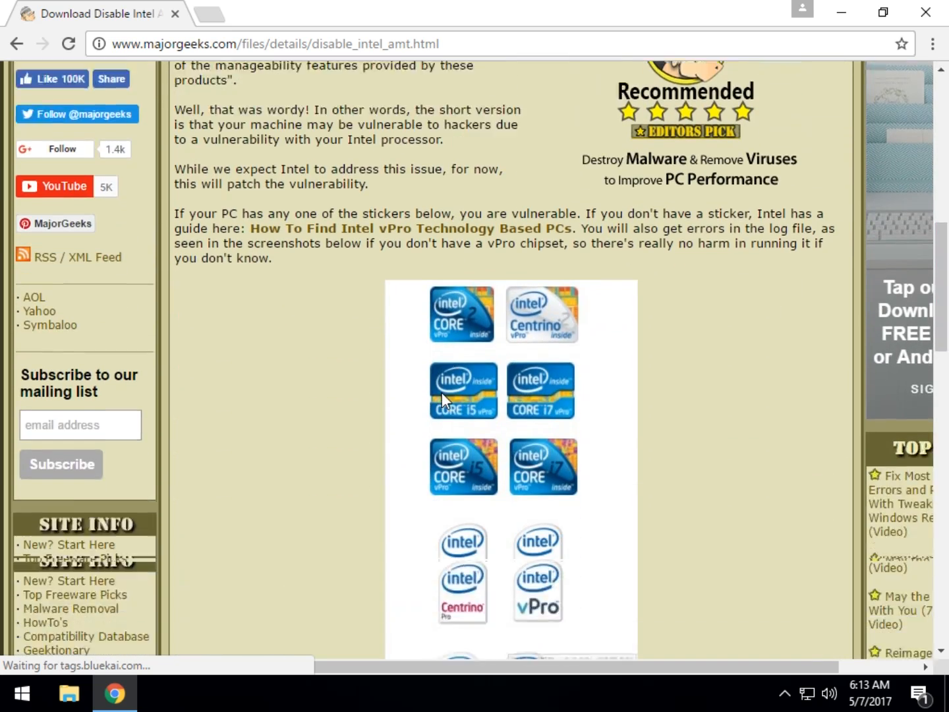
pyautogui.scroll(-3)
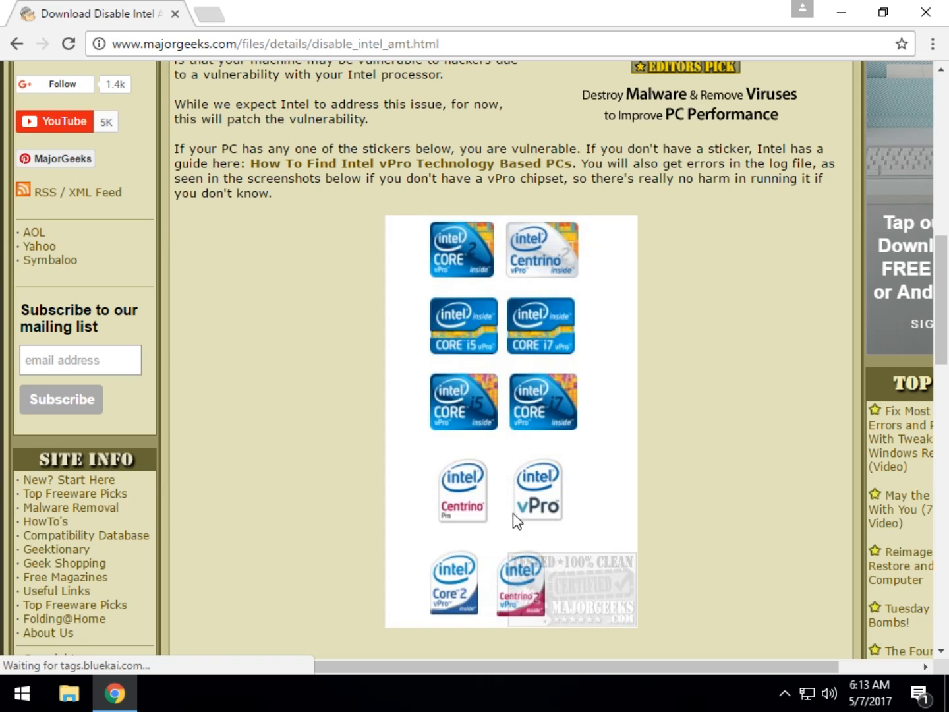
pyautogui.moveTo(358, 568)
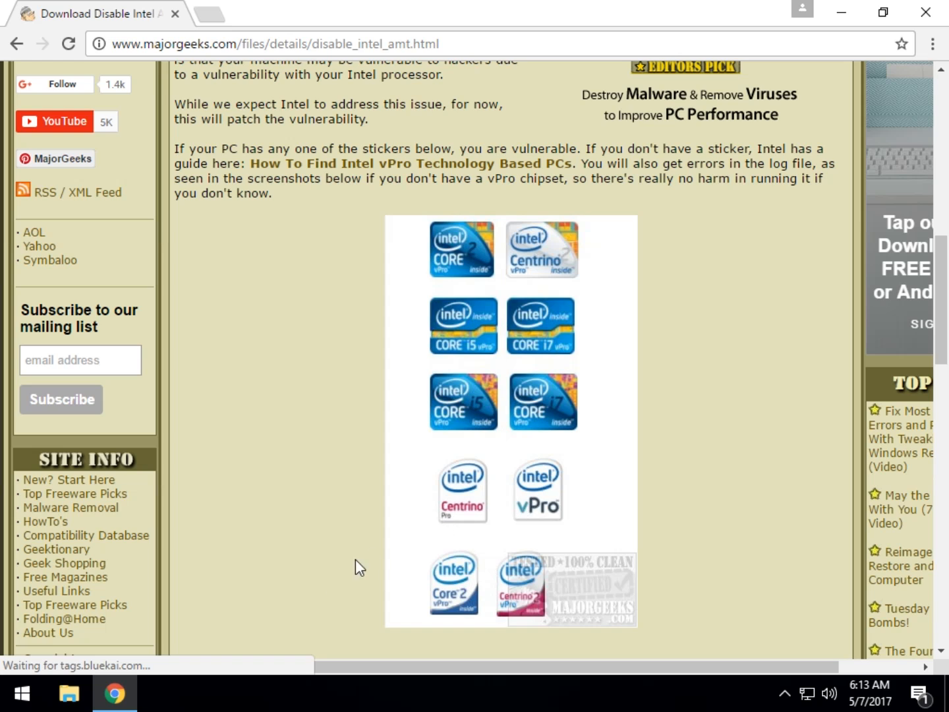
pyautogui.moveTo(527, 524)
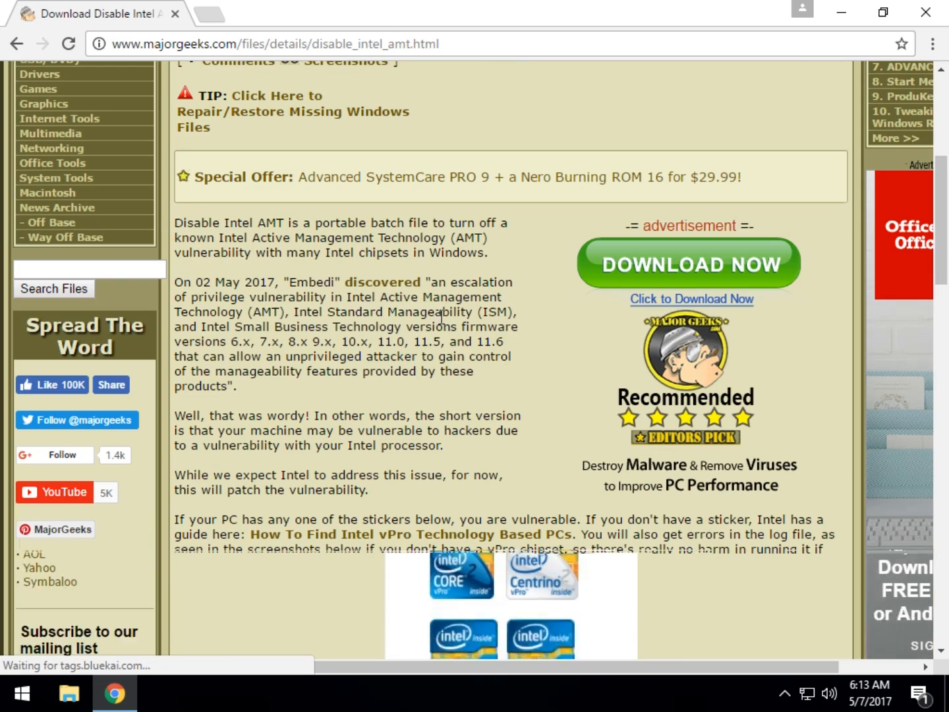
pyautogui.scroll(-3)
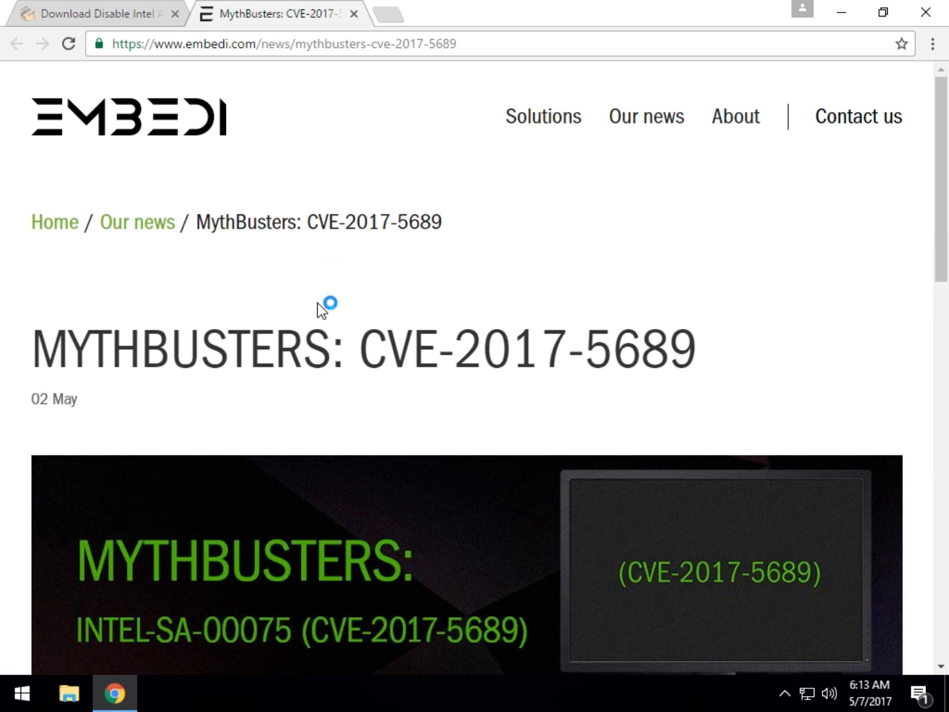
# - Read the Embedi CVE-2017-5689 article down to its Notes on affected systems
pyautogui.scroll(-3)
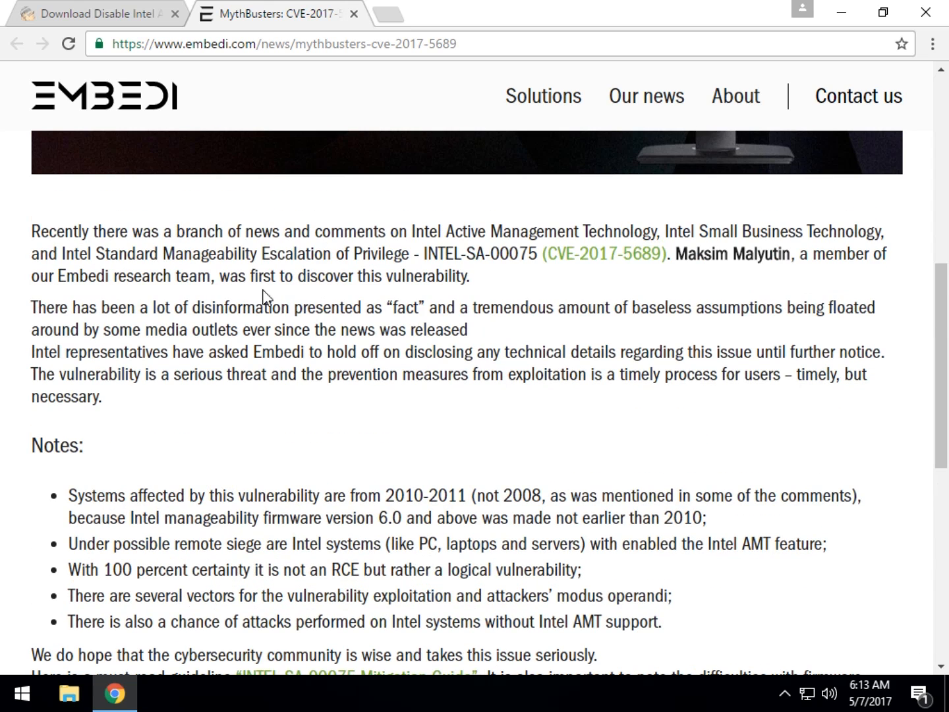
pyautogui.moveTo(427, 324)
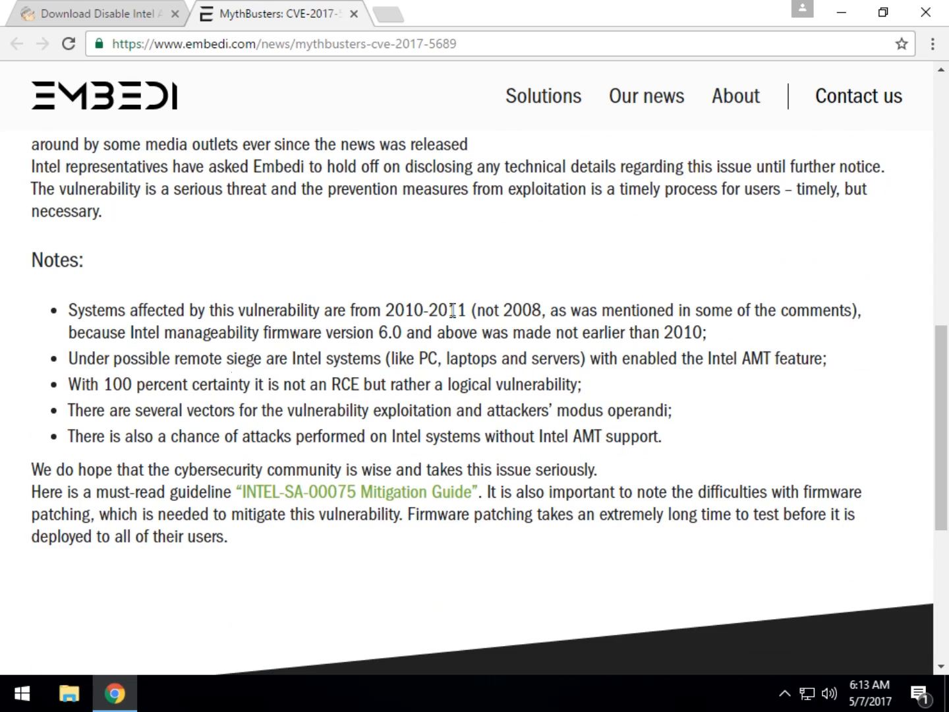
pyautogui.moveTo(481, 323)
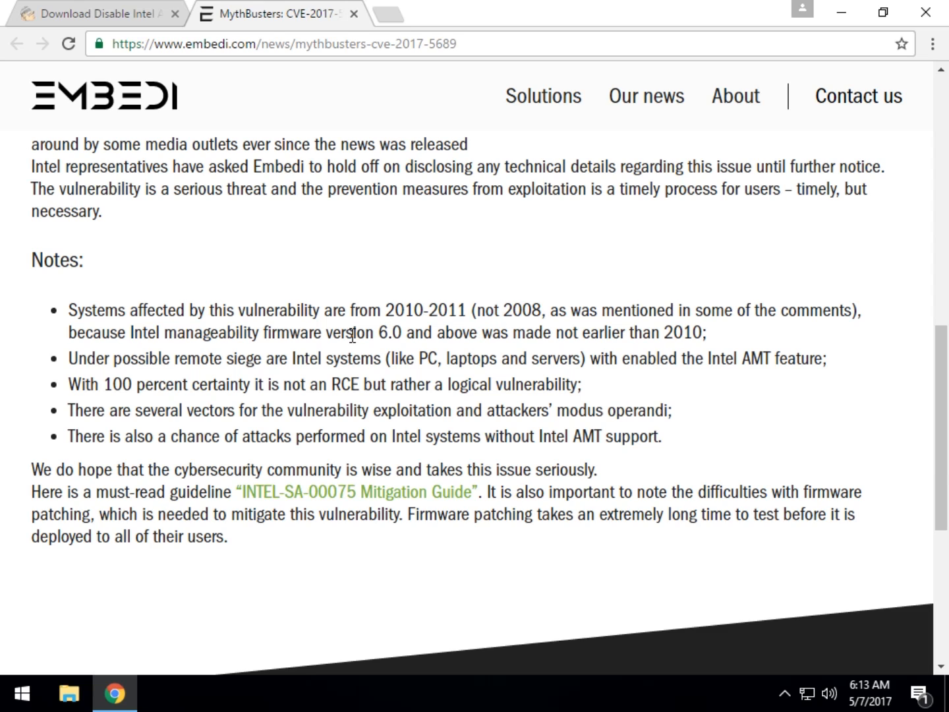
pyautogui.moveTo(382, 310); pyautogui.dragTo(468, 310)
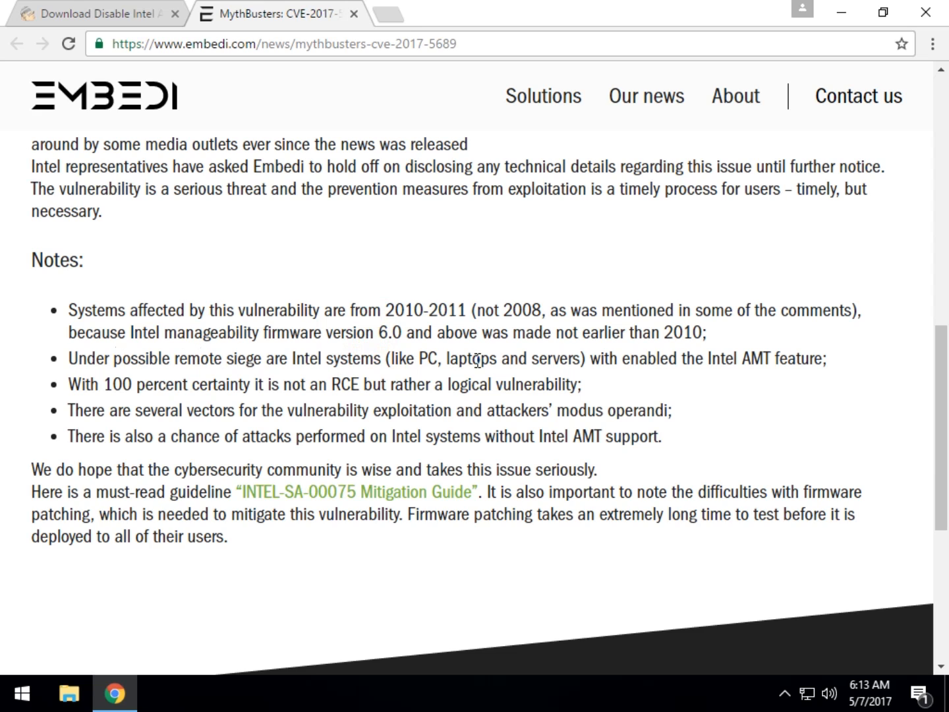
pyautogui.moveTo(208, 435)
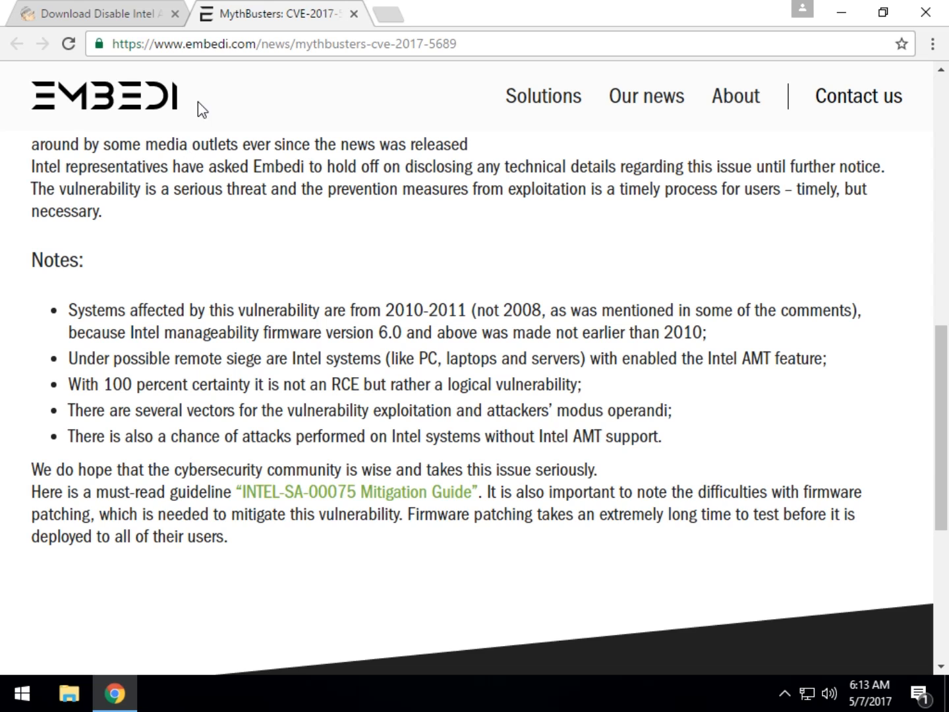
pyautogui.moveTo(262, 81)
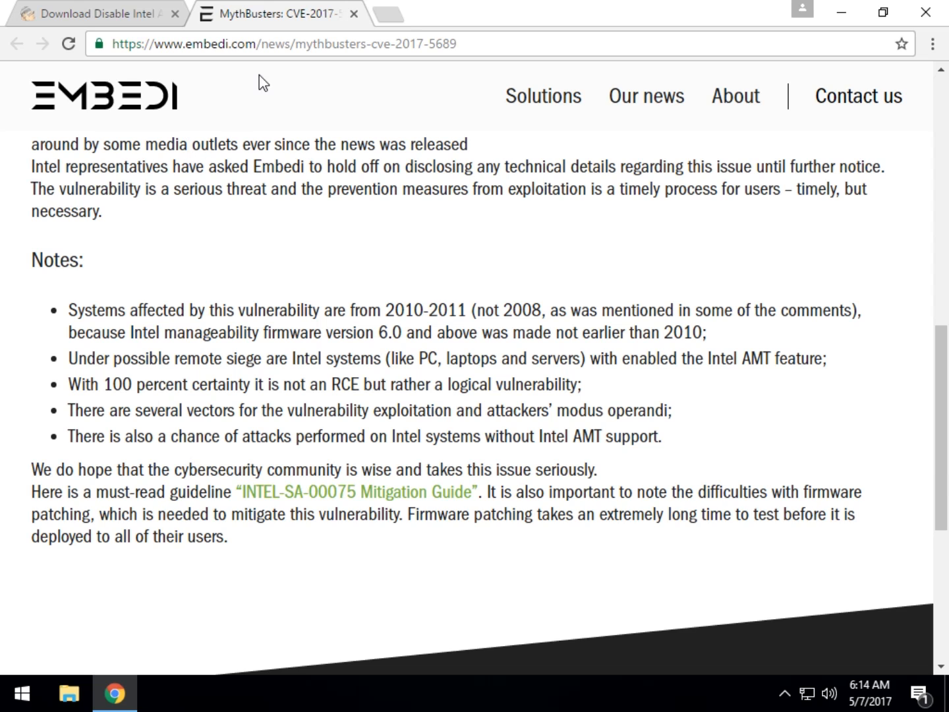
pyautogui.click(99, 13)
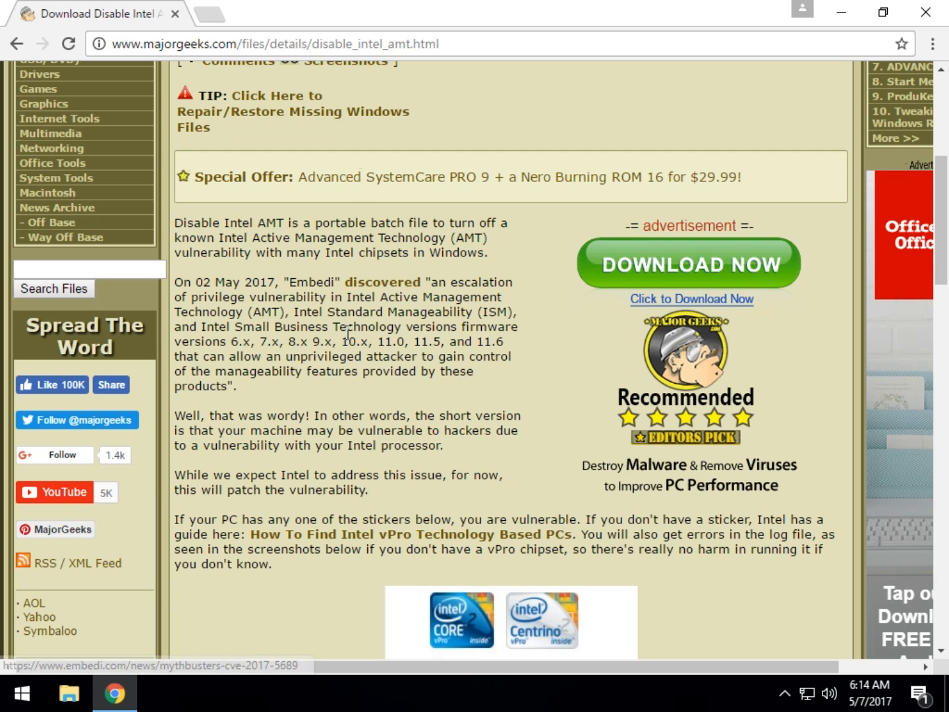
pyautogui.scroll(-3)
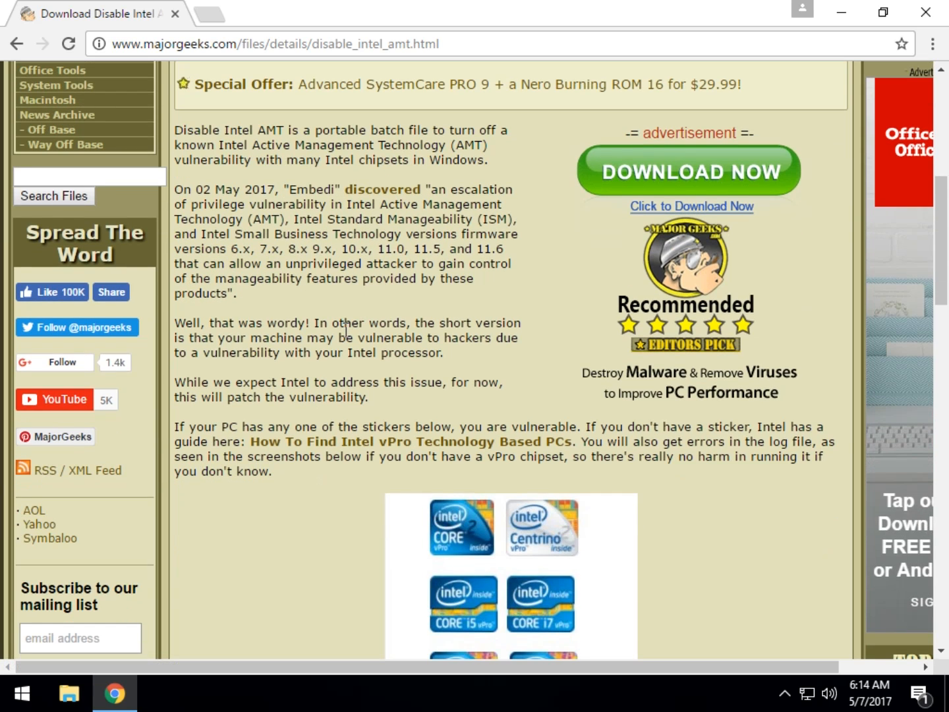
pyautogui.scroll(-3)
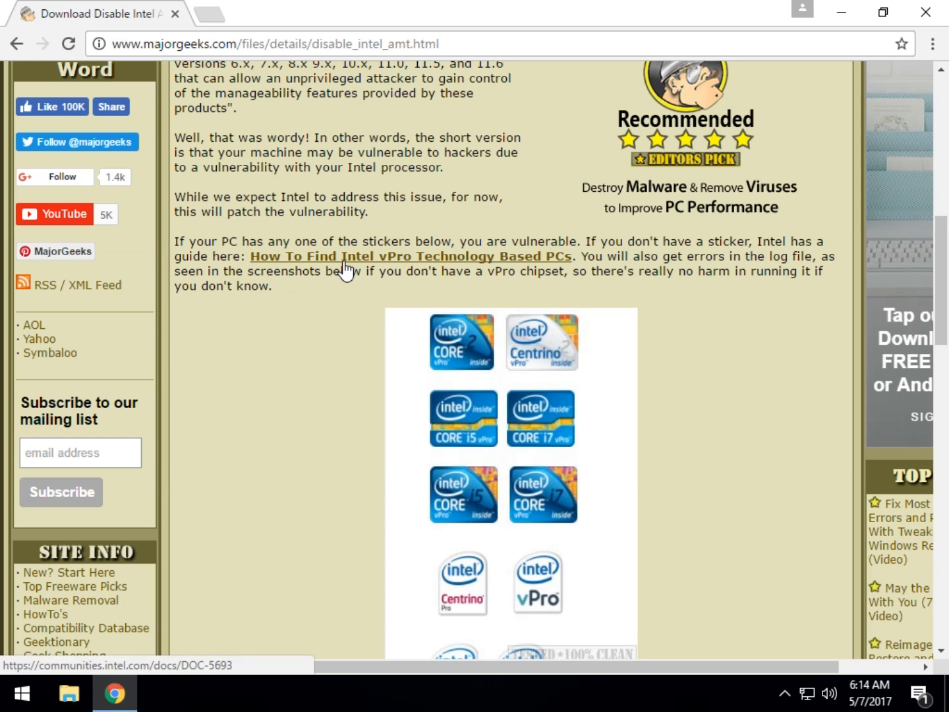
pyautogui.click(408, 256)
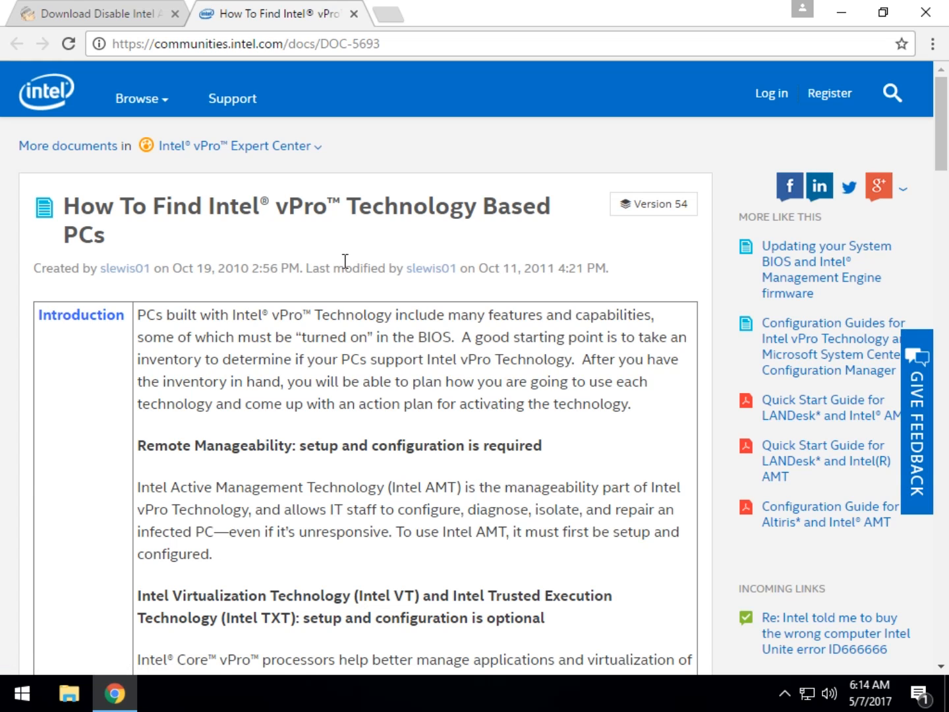
pyautogui.moveTo(212, 219)
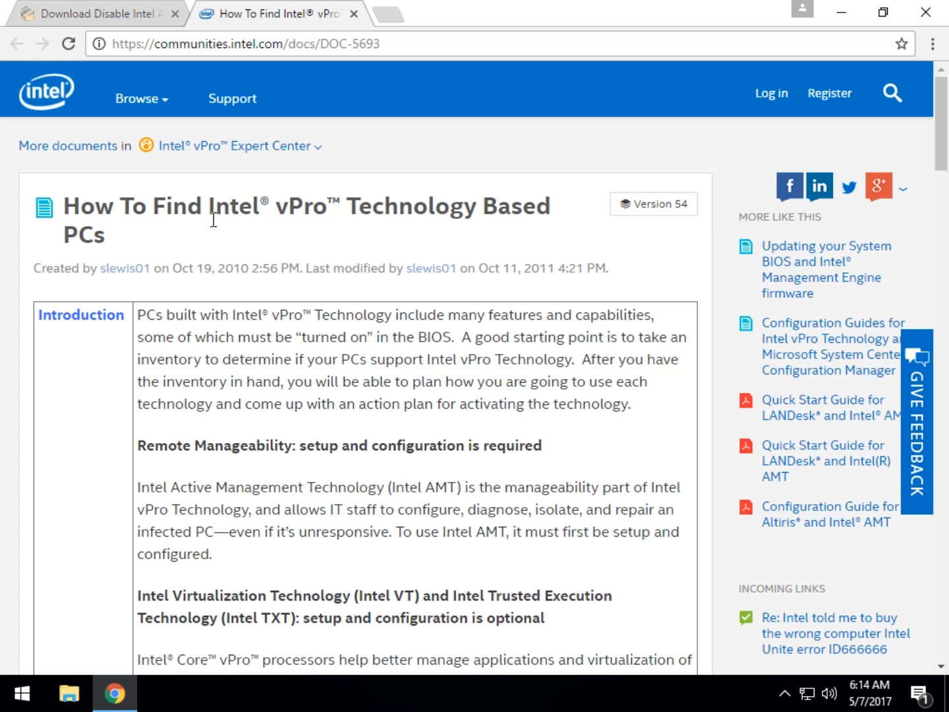
pyautogui.moveTo(266, 240)
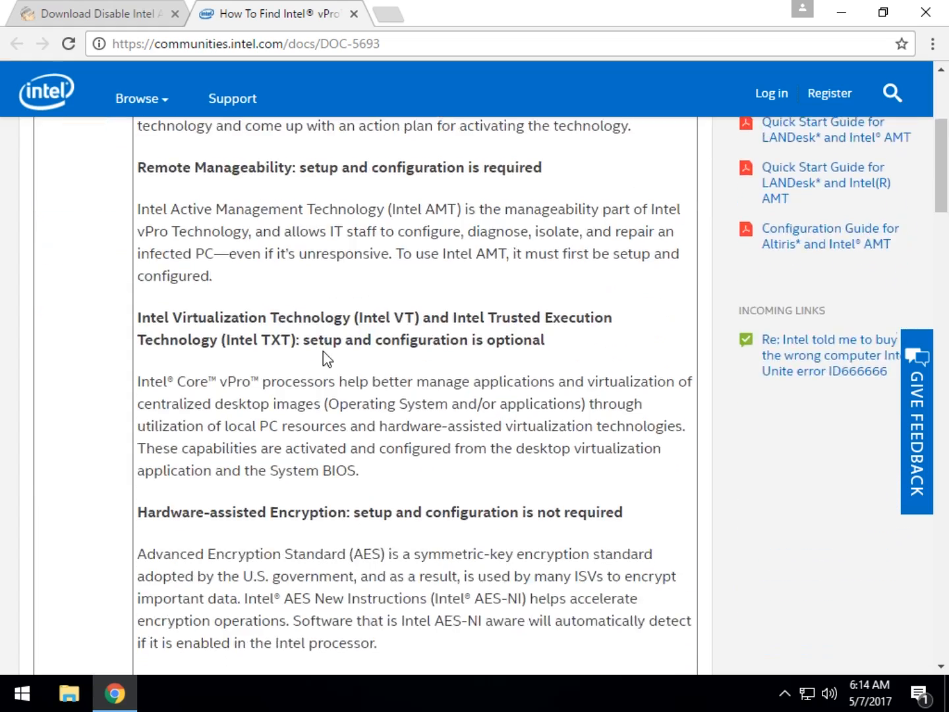
pyautogui.scroll(3)
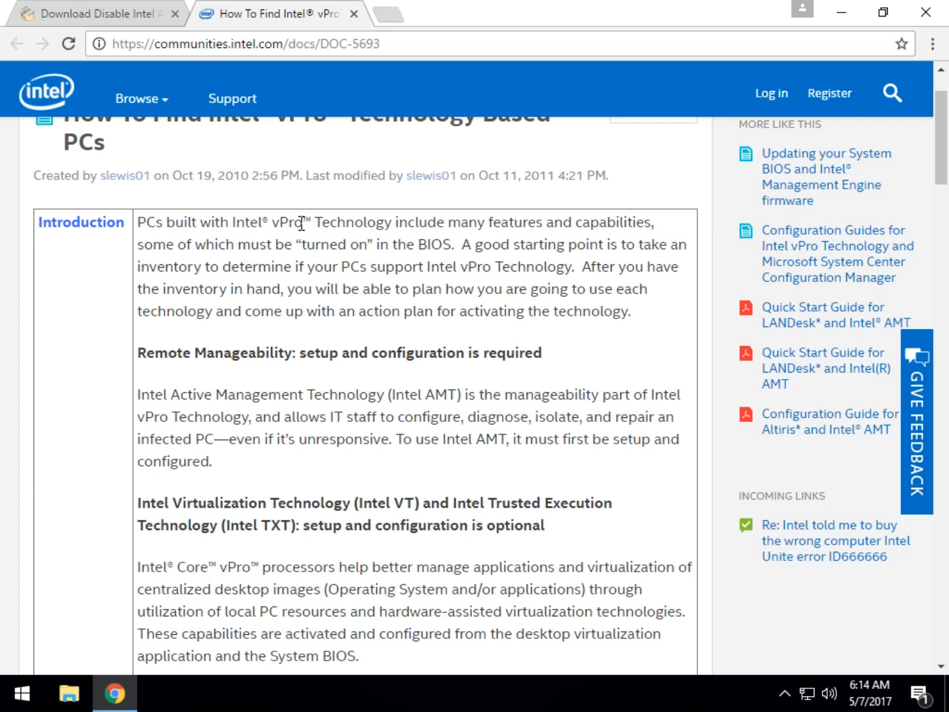
pyautogui.moveTo(279, 337)
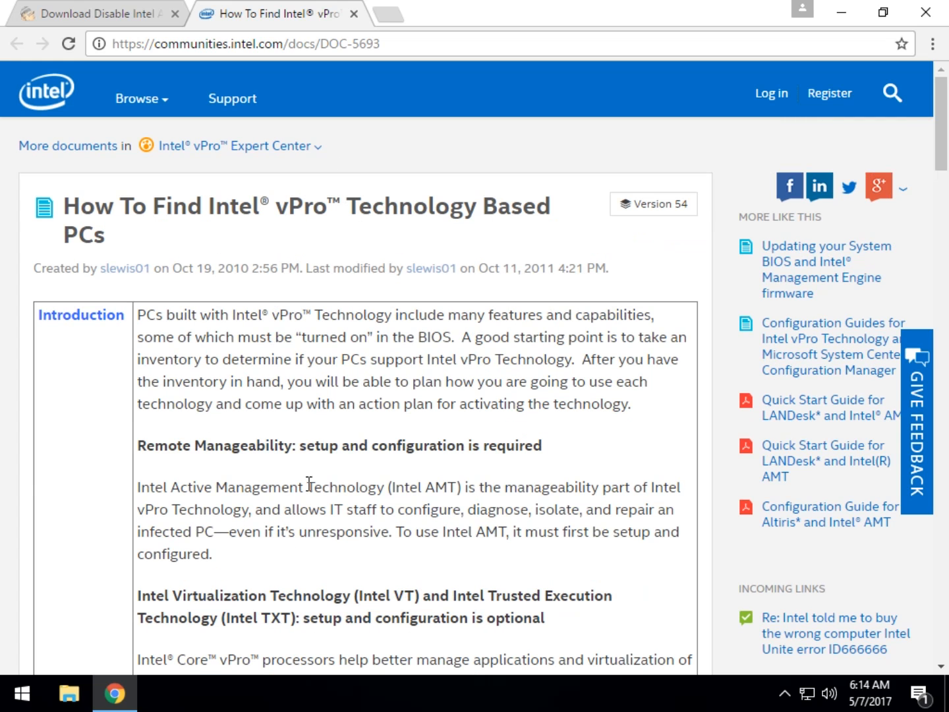
pyautogui.scroll(-3)
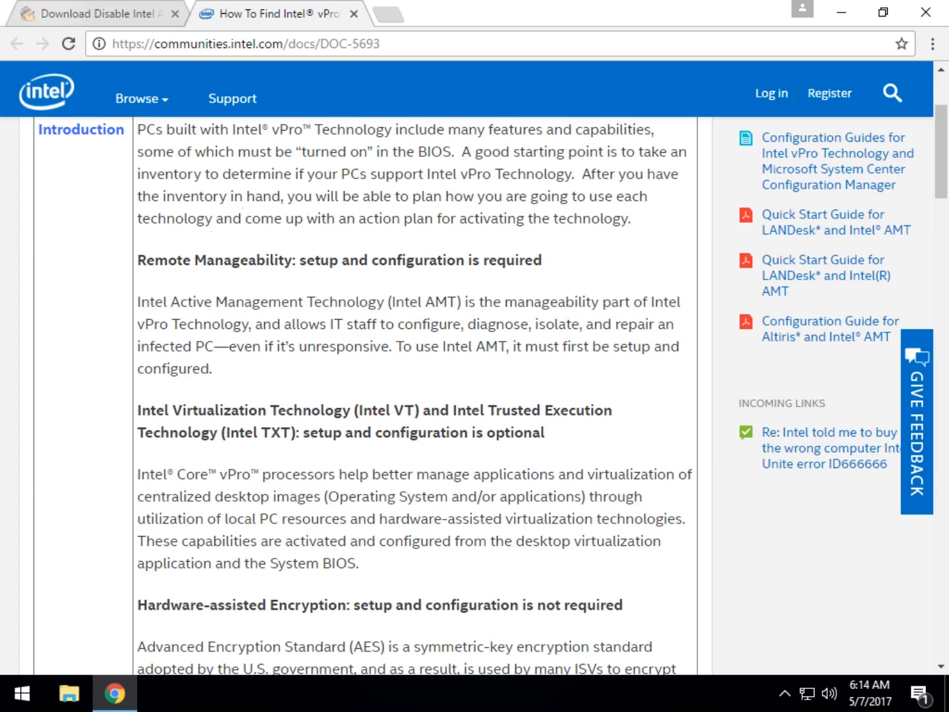
pyautogui.click(99, 13)
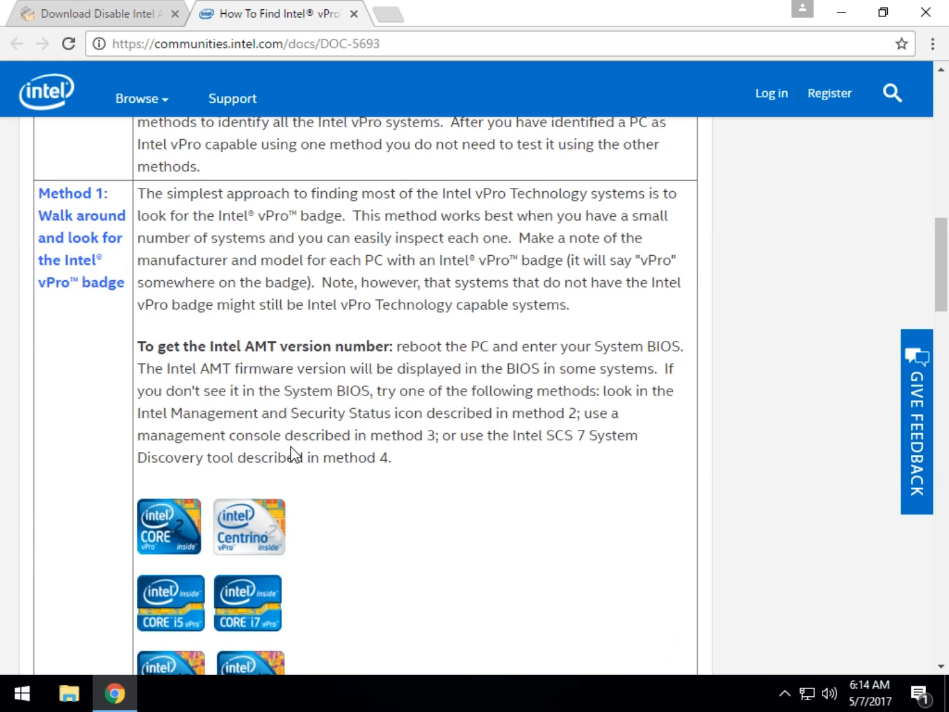
pyautogui.scroll(-3)
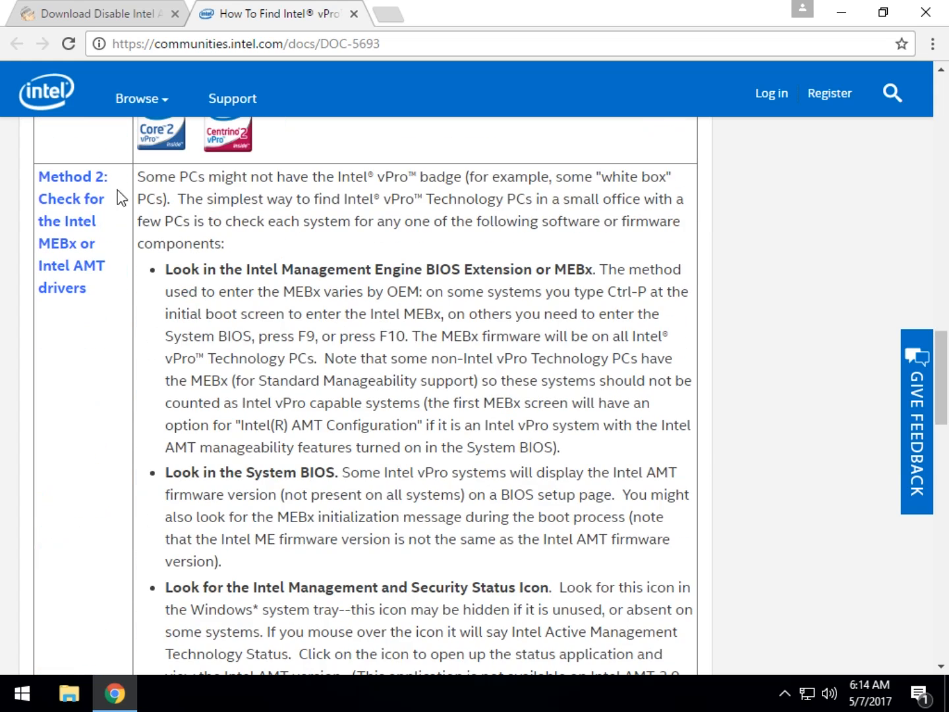
pyautogui.scroll(-3)
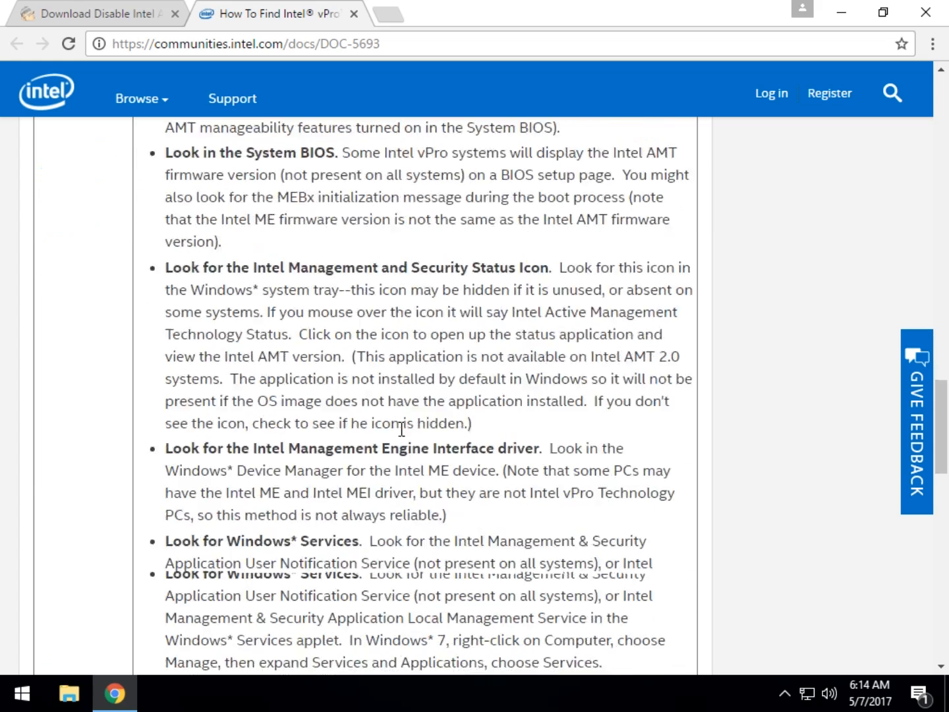
pyautogui.scroll(-3)
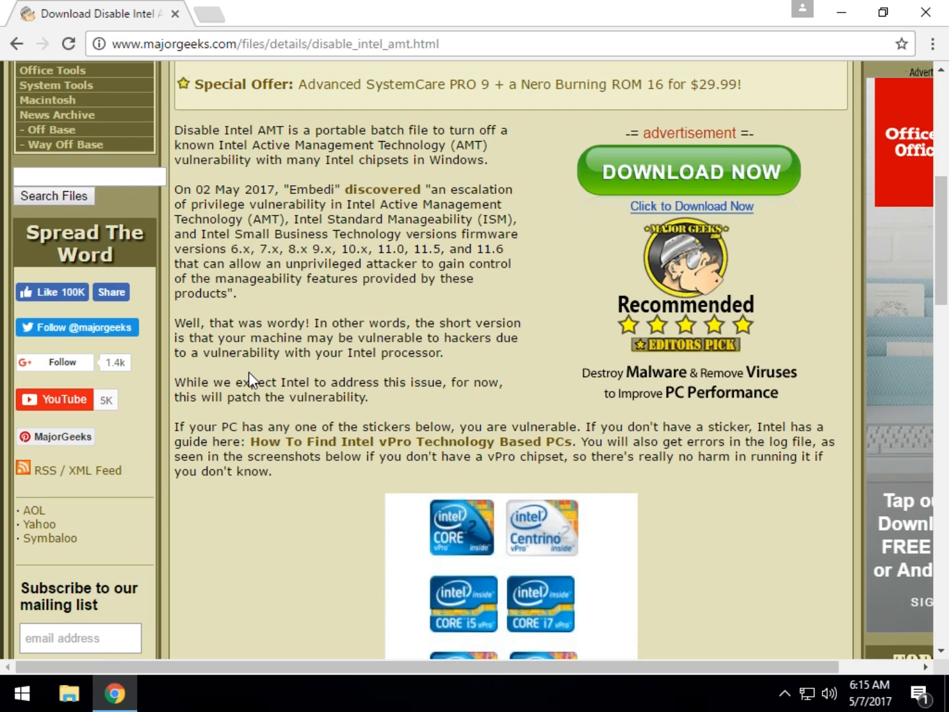
pyautogui.scroll(-3)
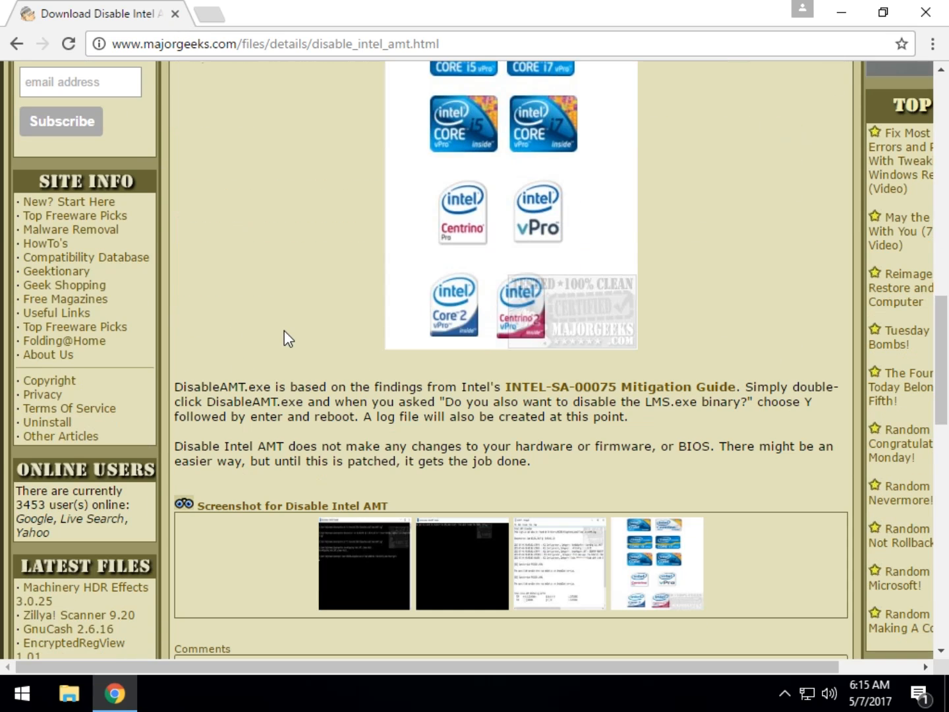
pyautogui.moveTo(612, 402)
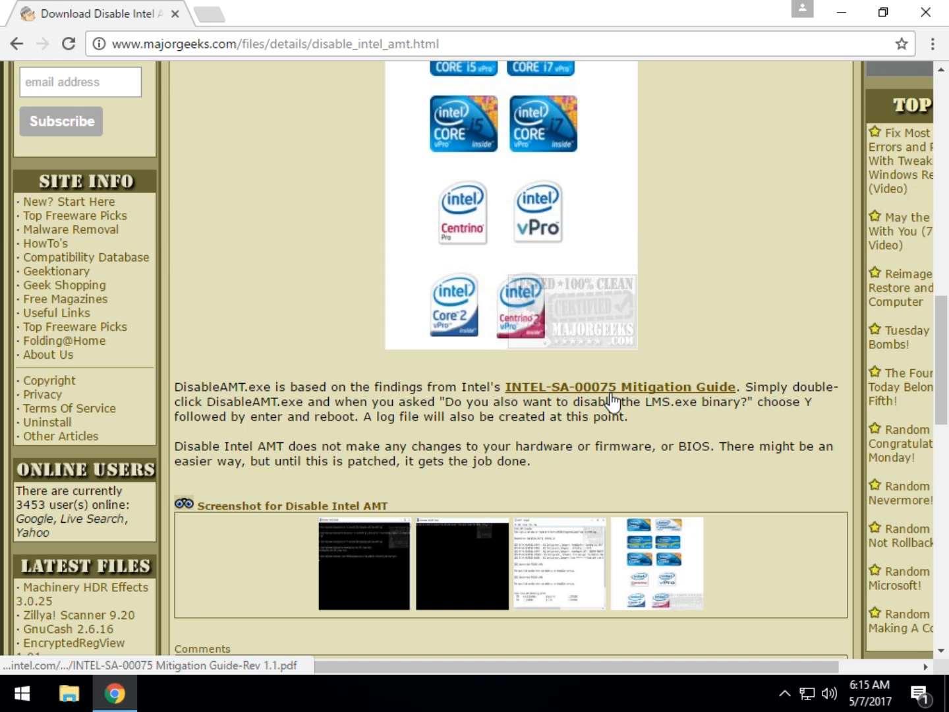
pyautogui.click(619, 401)
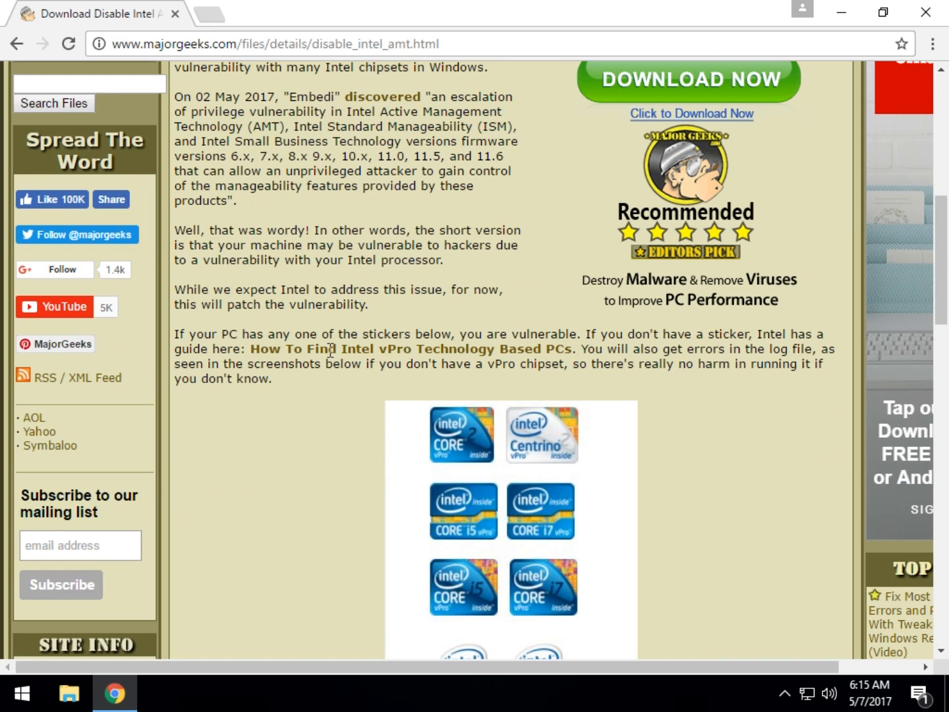
pyautogui.scroll(-3)
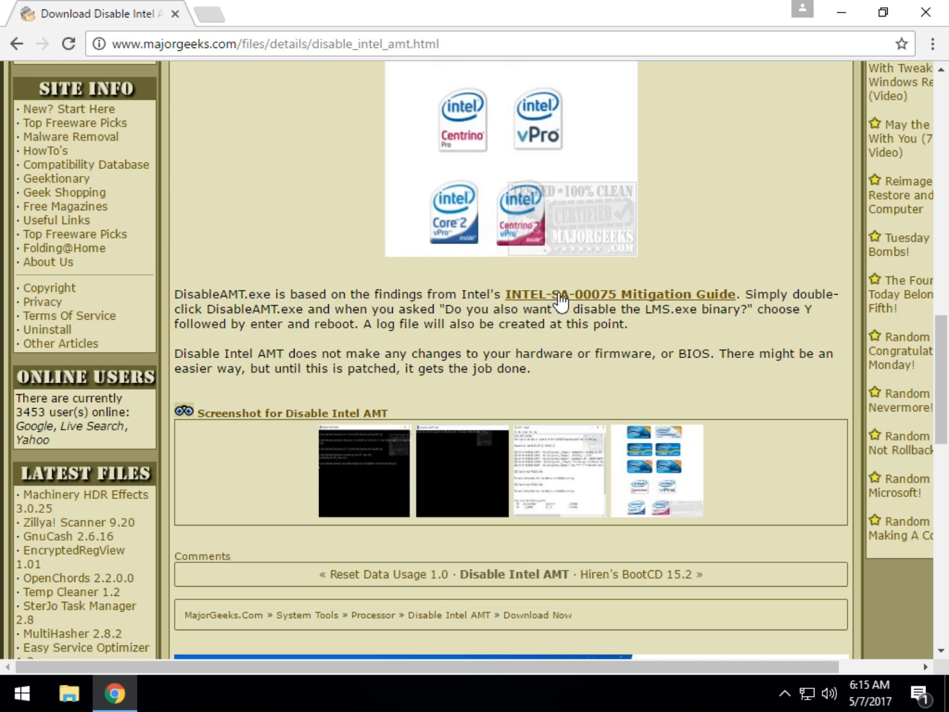
pyautogui.click(620, 294)
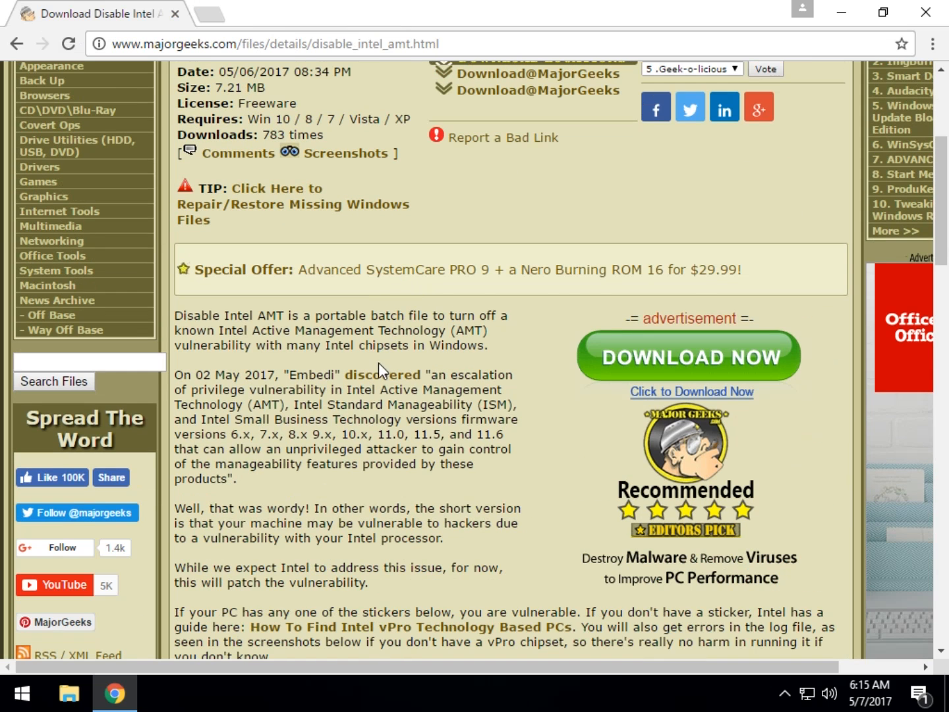
pyautogui.click(381, 374)
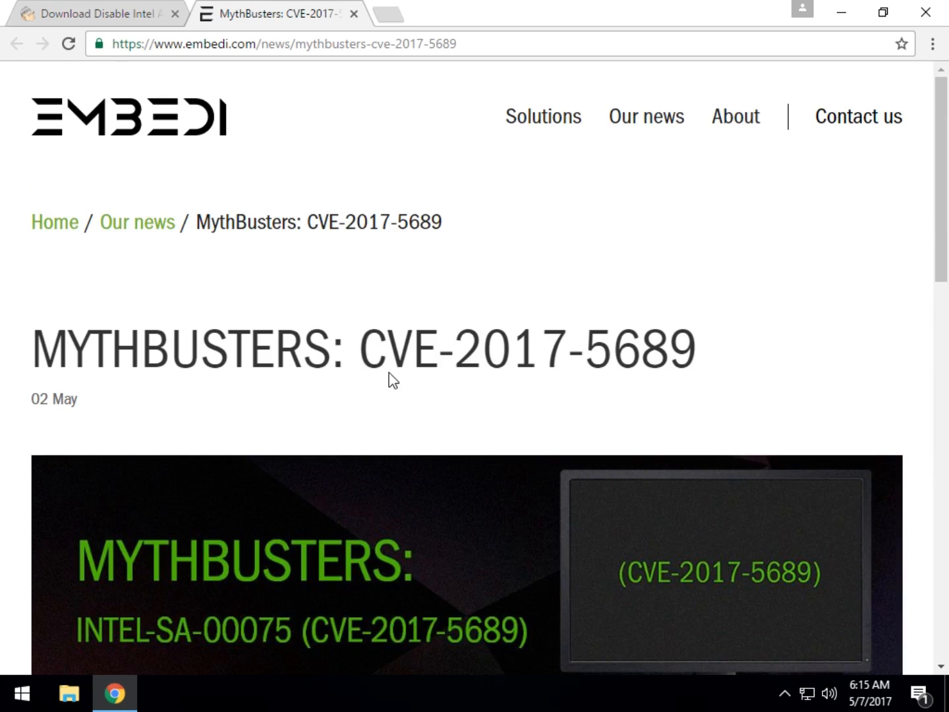
pyautogui.scroll(-3)
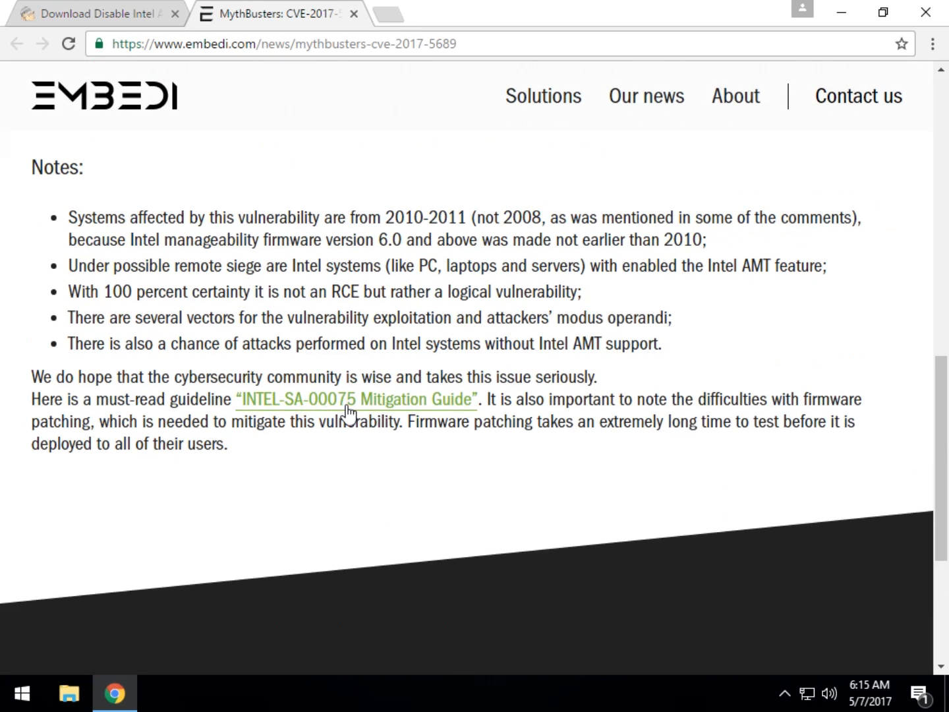
pyautogui.click(343, 405)
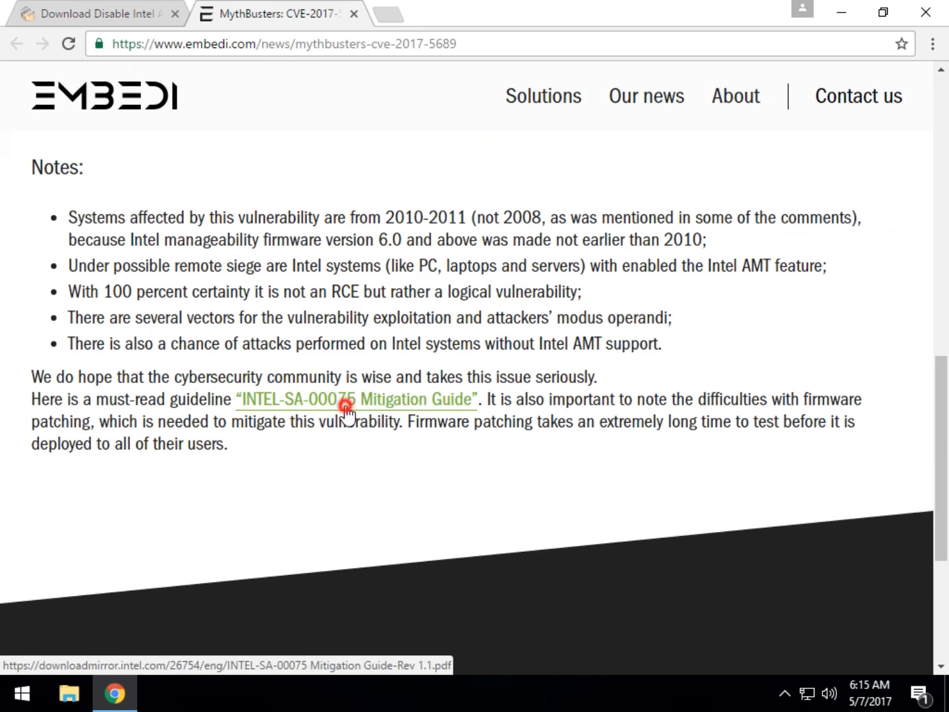
pyautogui.click(356, 398)
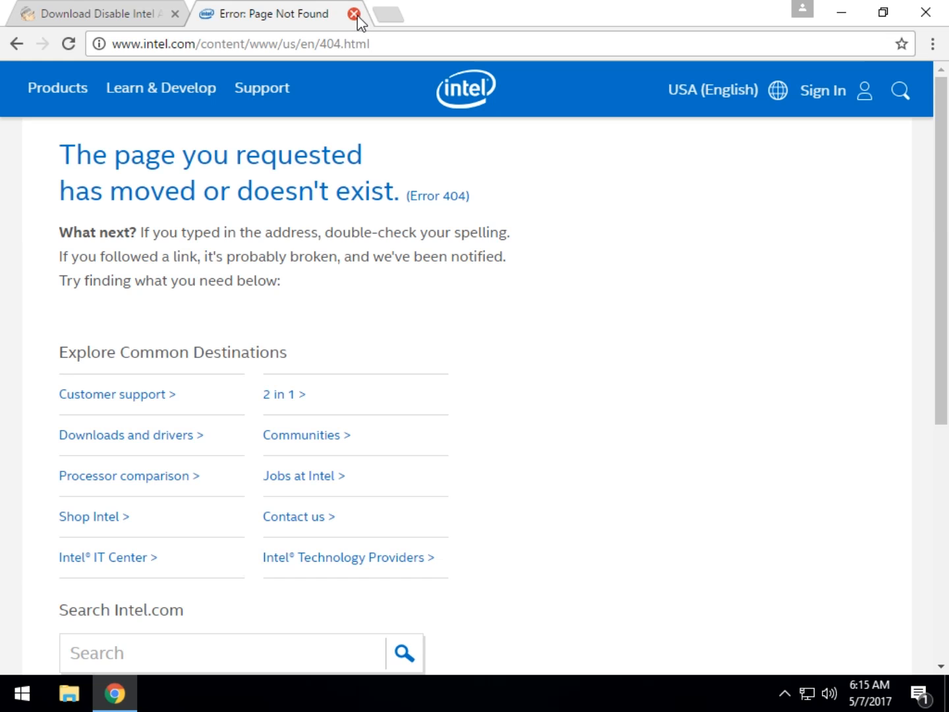
pyautogui.click(353, 14)
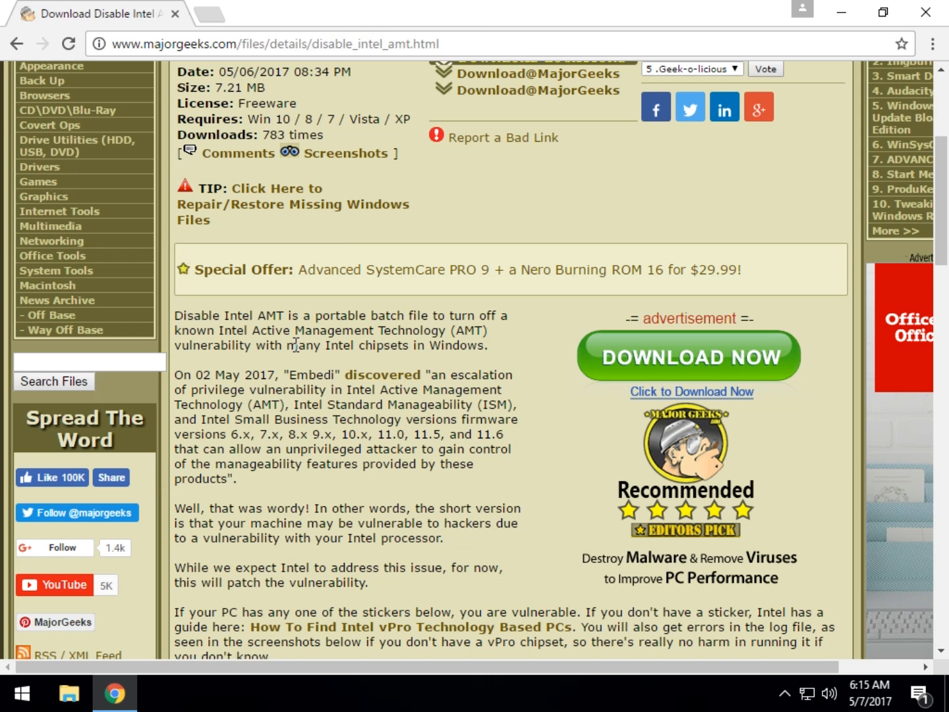
pyautogui.moveTo(295, 366)
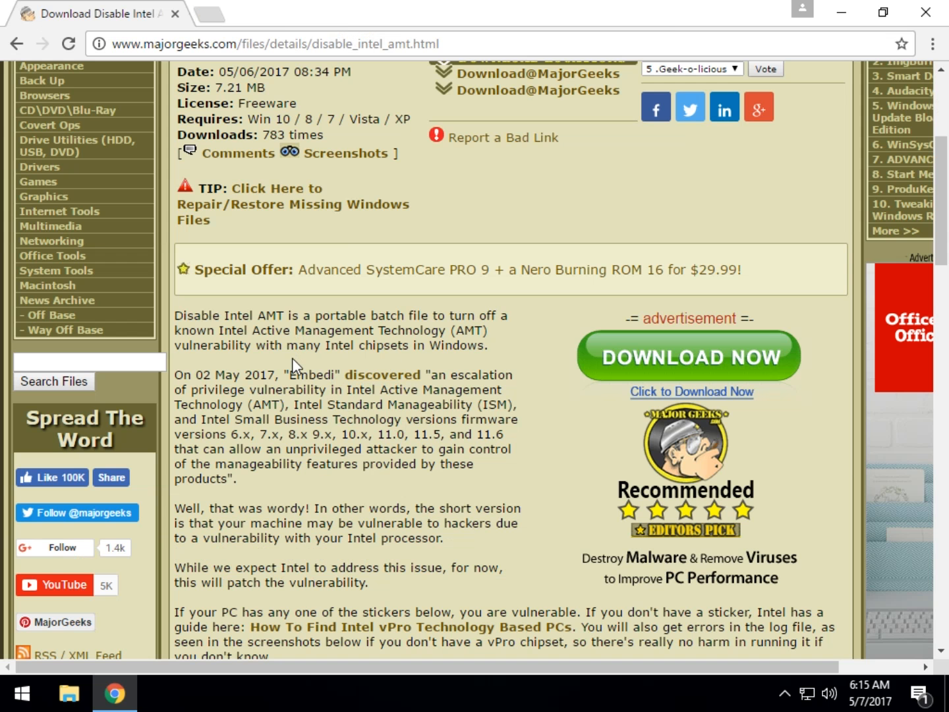